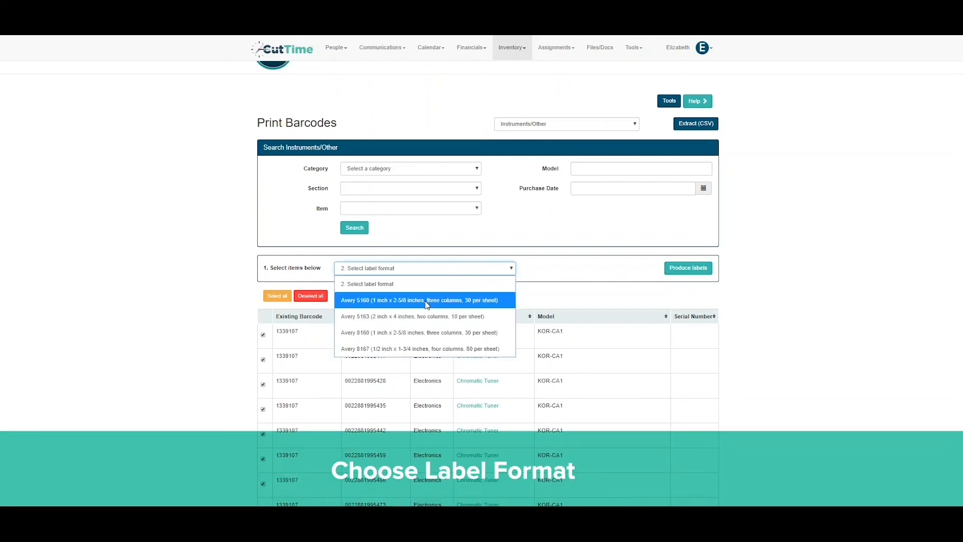
Produce Avery 5160 labels for the 1381 selected inventory items and send them to Avery.
left_click(421, 299)
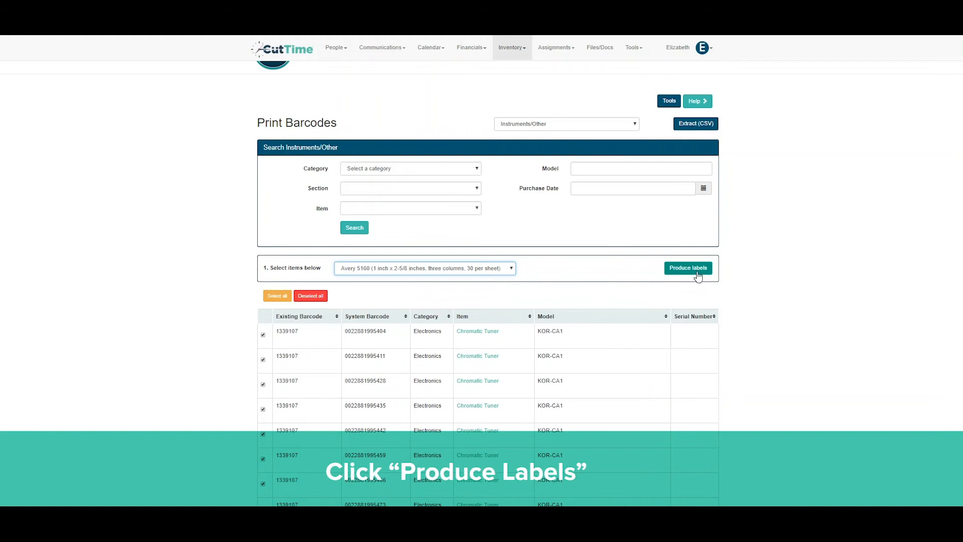
left_click(687, 267)
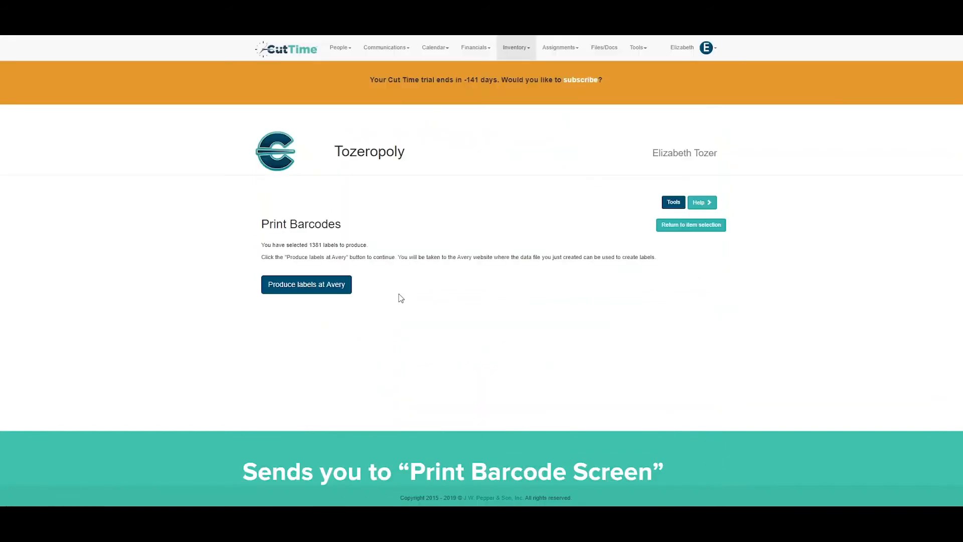
mouse_move(315, 293)
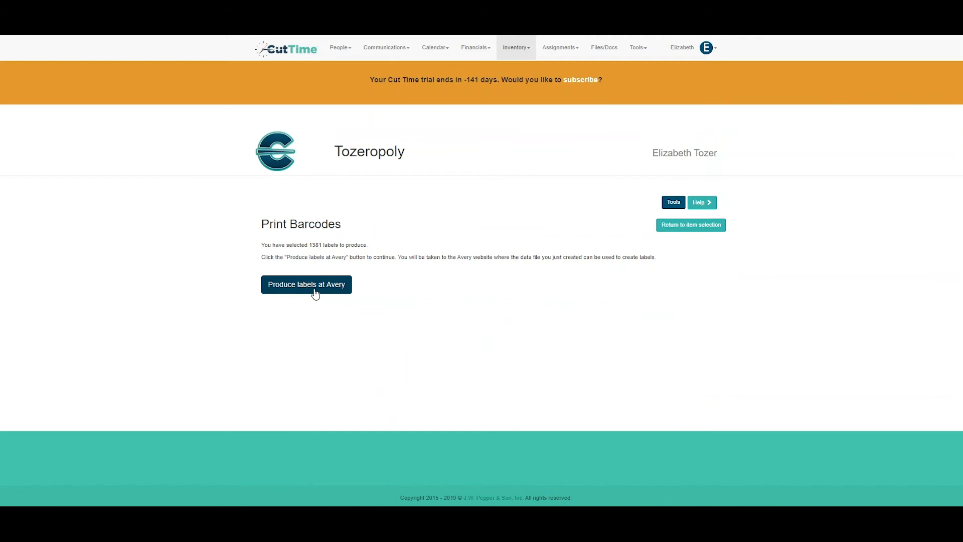
left_click(306, 284)
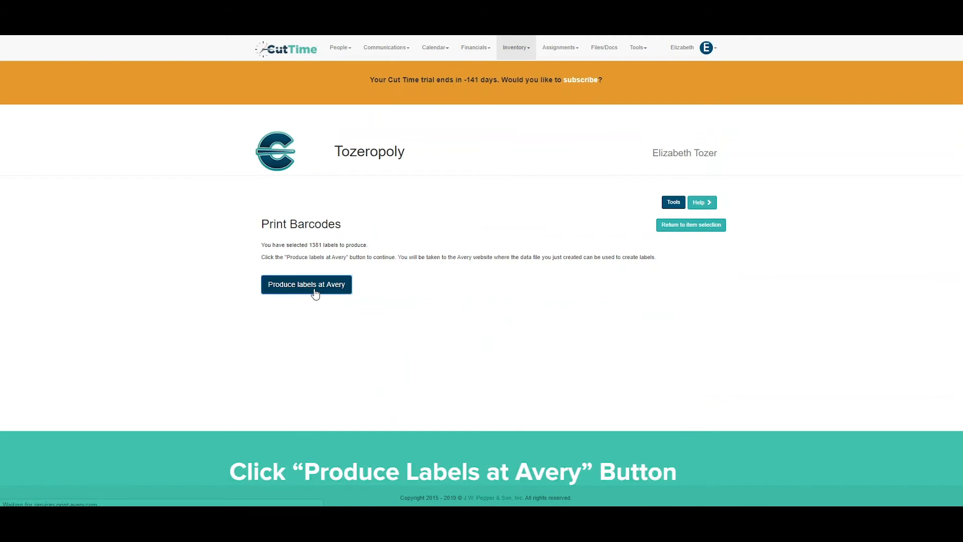
Start a mail-merge data import and exclude the customer column from the label fields.
left_click(305, 284)
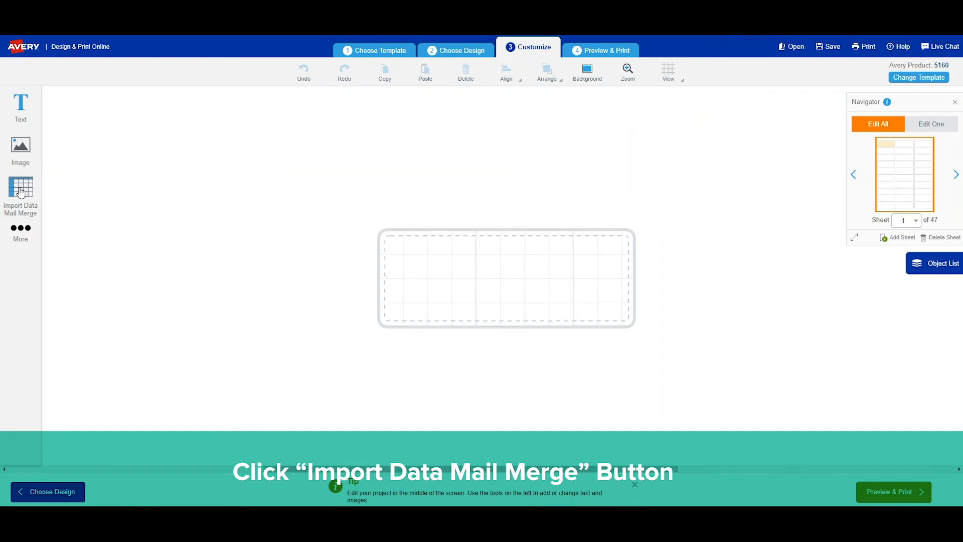
left_click(20, 193)
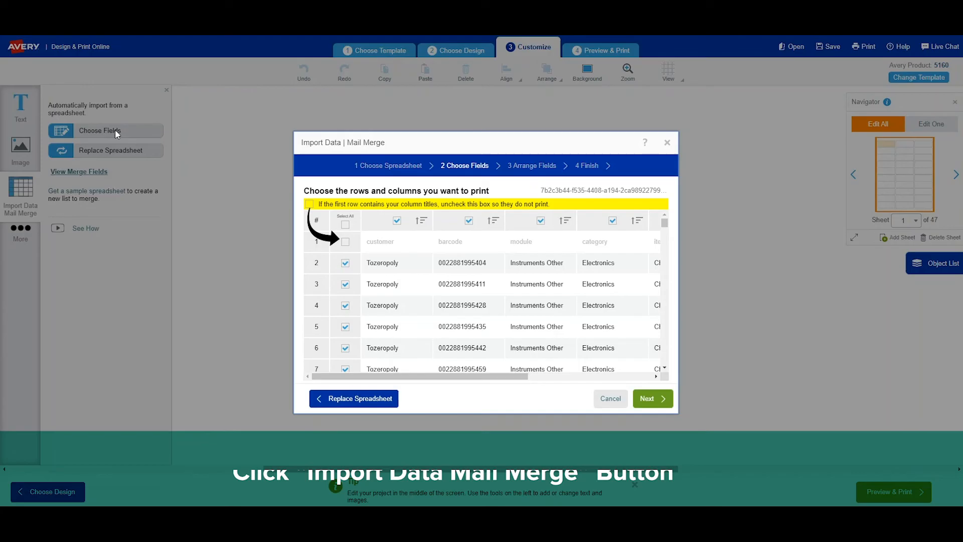
mouse_move(404, 228)
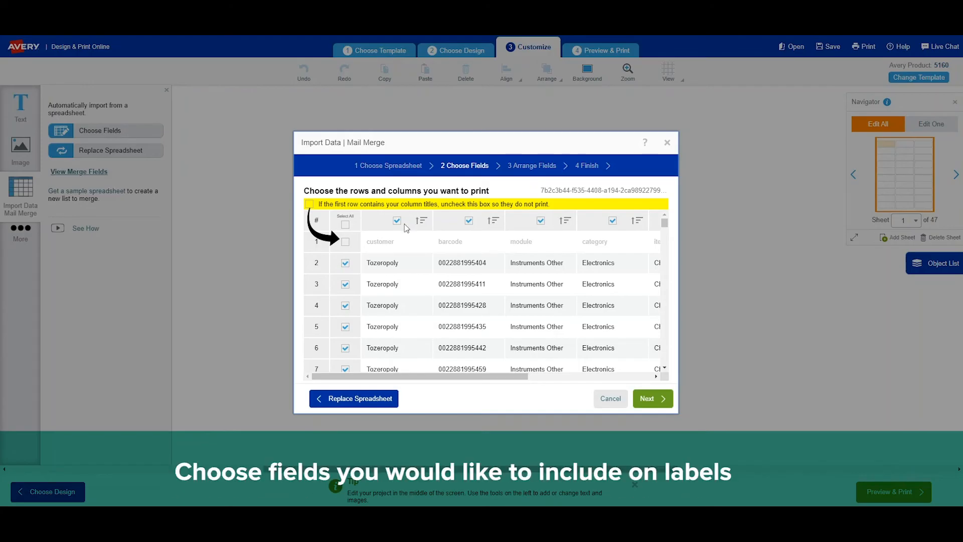
scroll("right", 3)
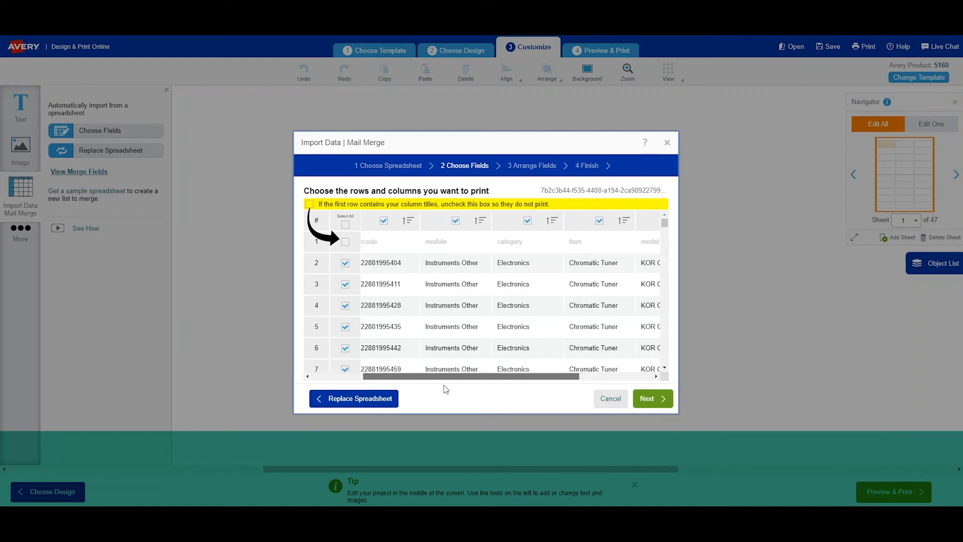
scroll("left", 3)
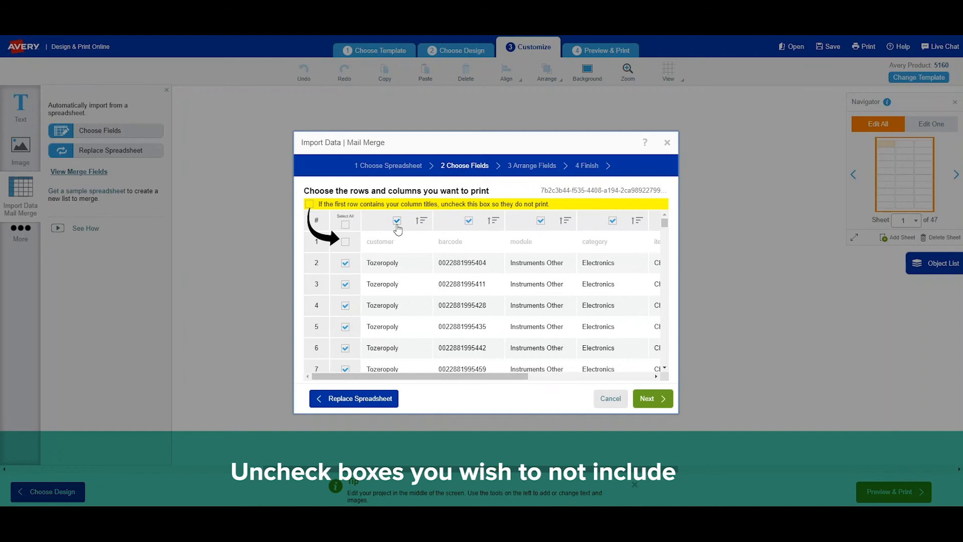
left_click(397, 220)
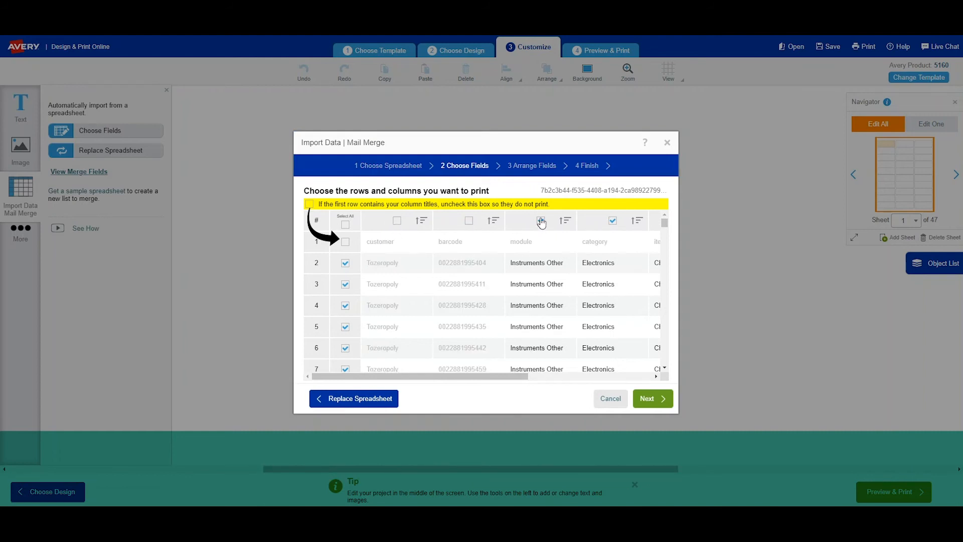
scroll("right", 3)
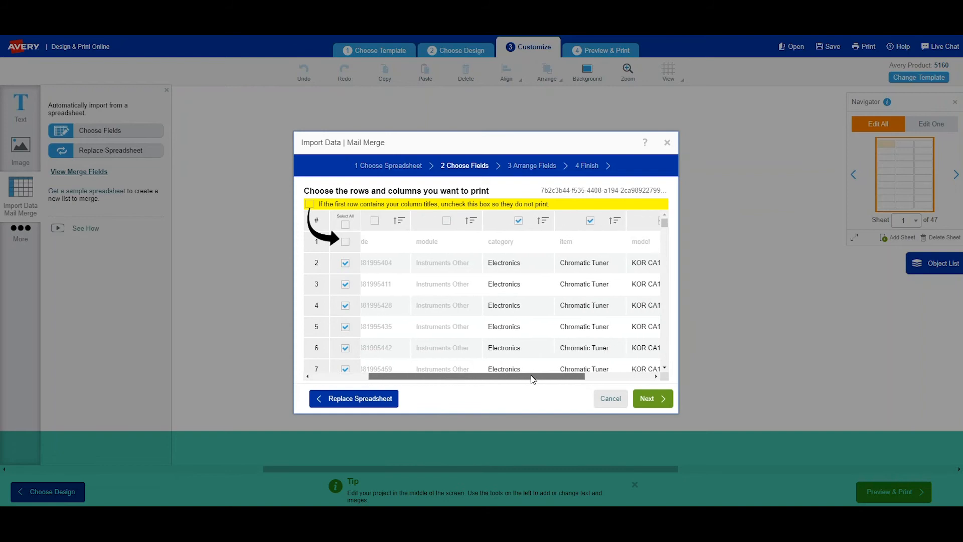
scroll("right", 3)
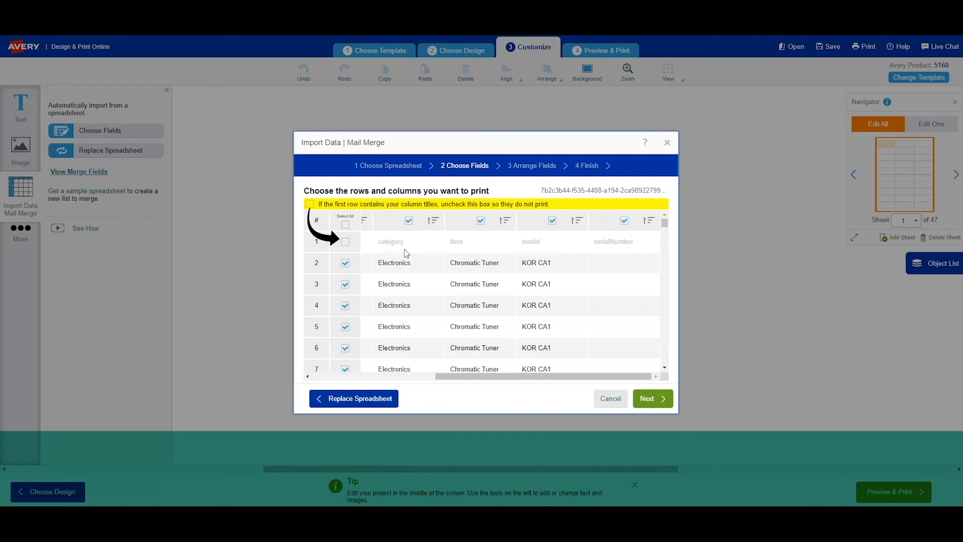
mouse_move(617, 259)
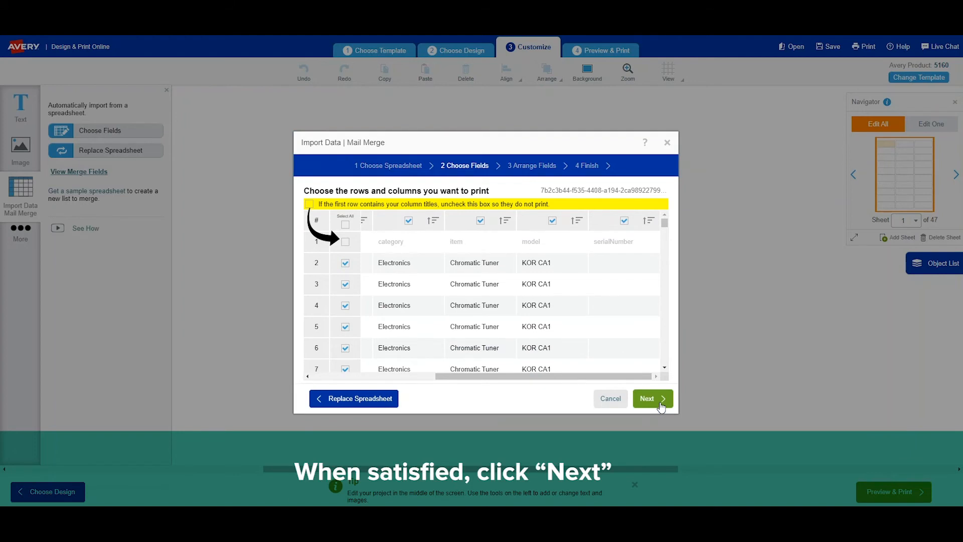
Arrange item, model, category and serialNumber on the label and finish the merge with Chromatic Tuner data.
left_click(651, 398)
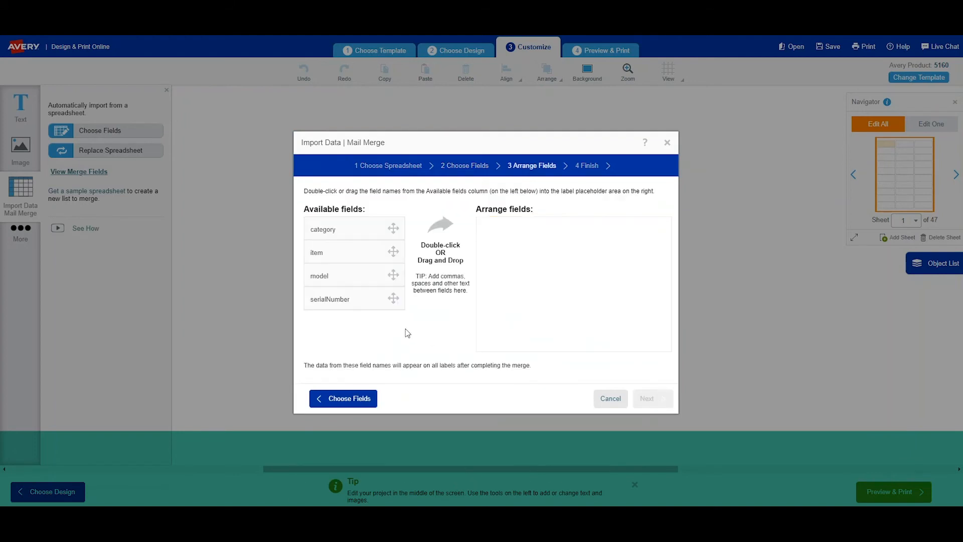
double_click(316, 252)
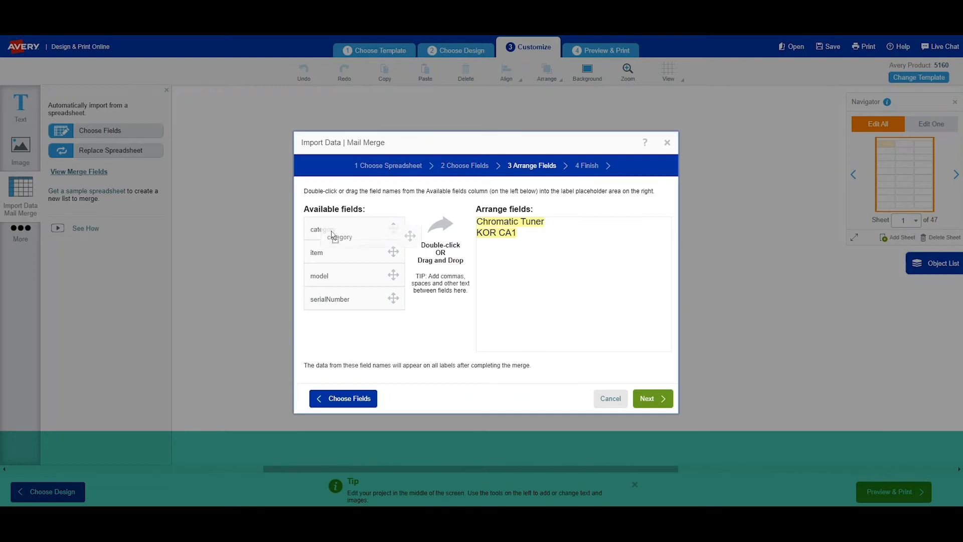
double_click(323, 228)
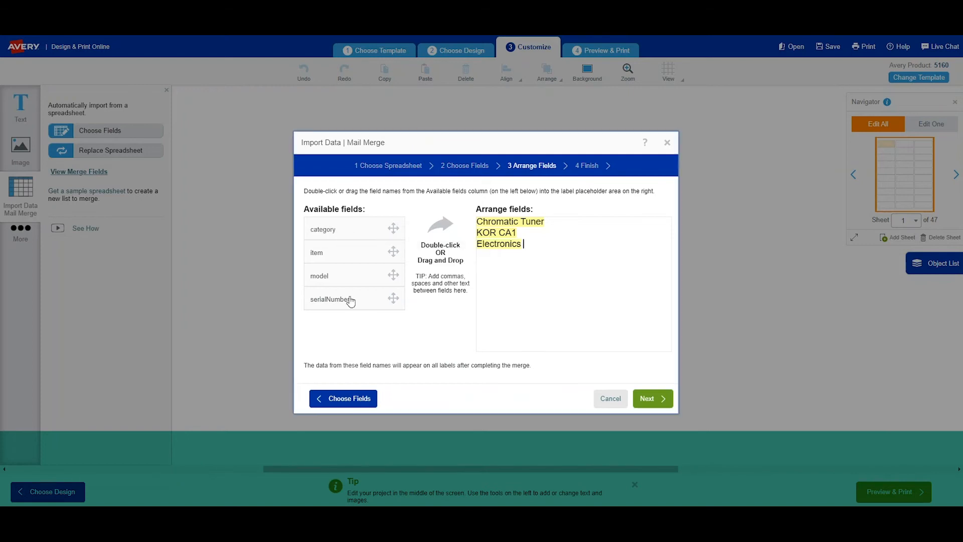
double_click(330, 299)
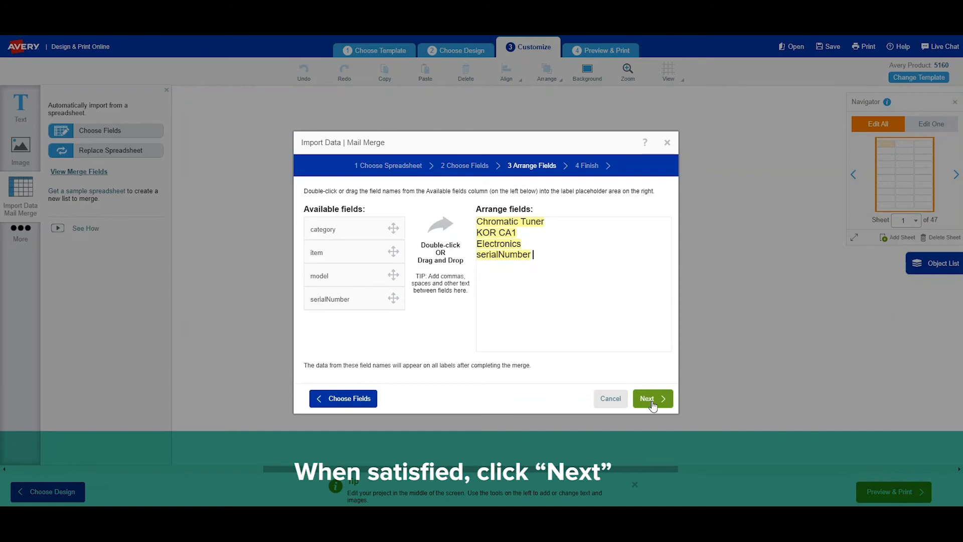
left_click(652, 398)
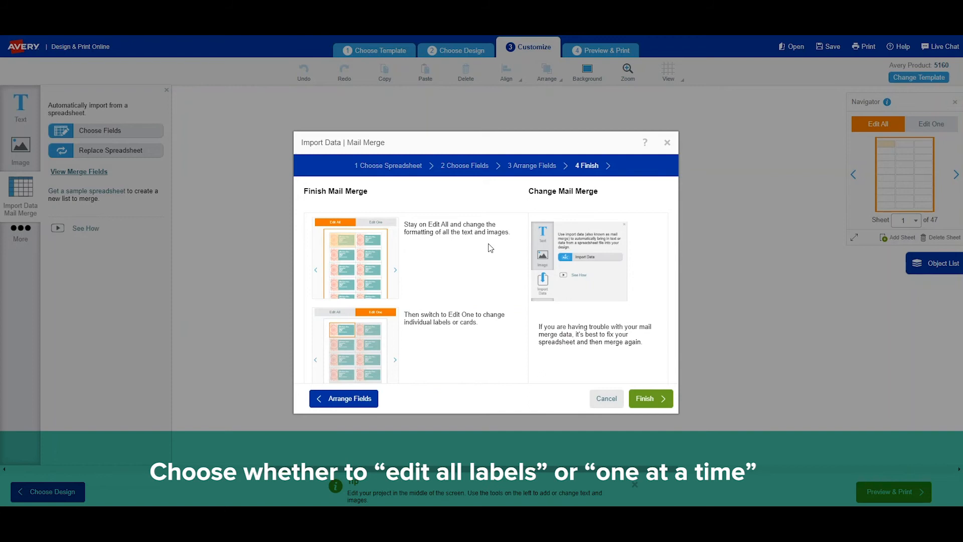
mouse_move(494, 336)
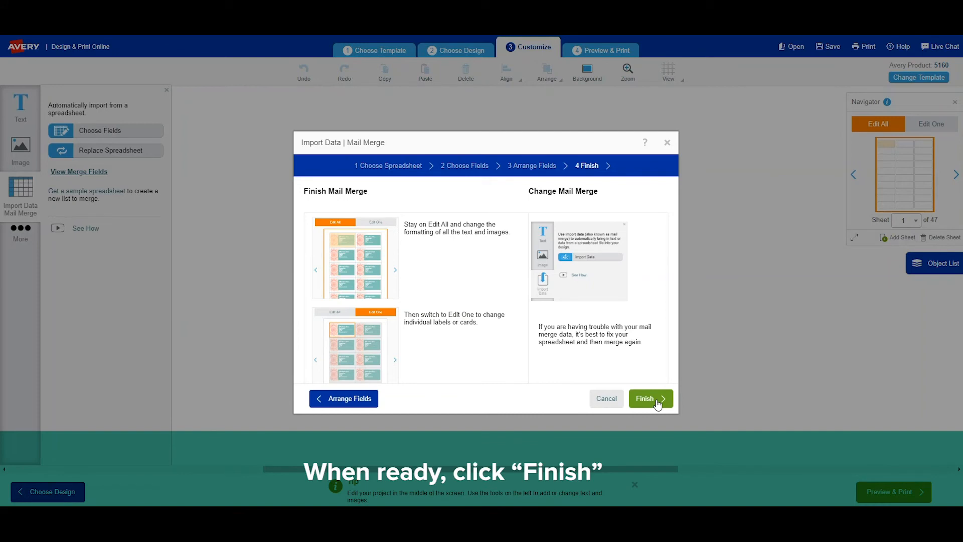
left_click(644, 398)
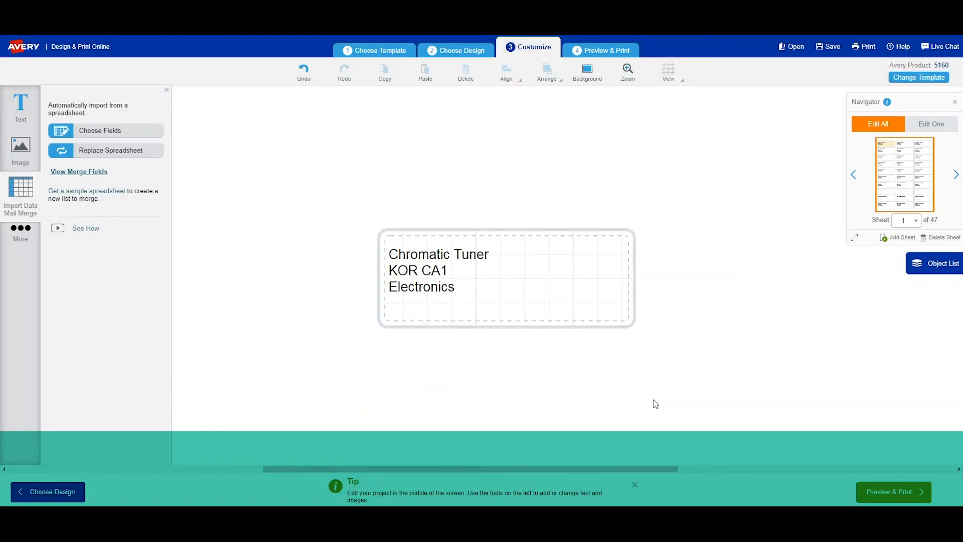
mouse_move(20, 239)
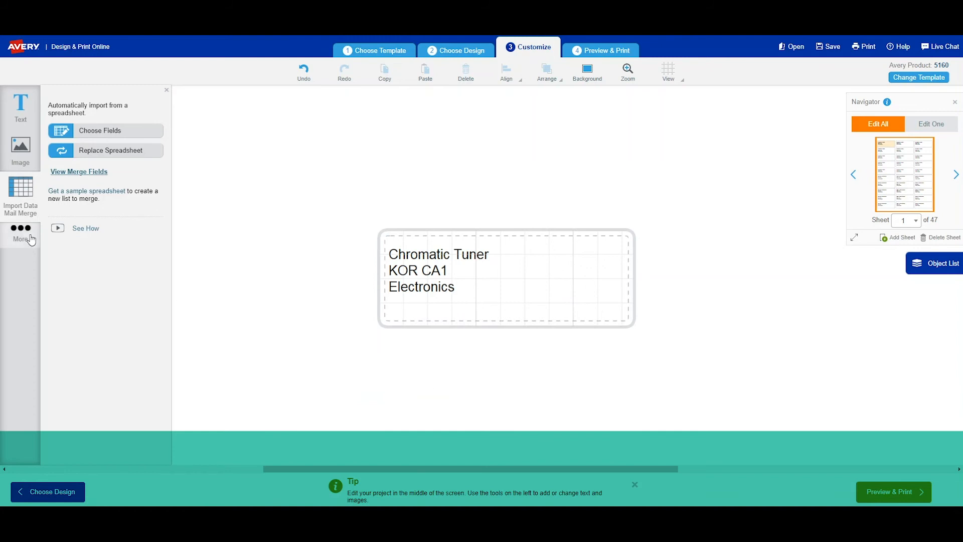
Begin adding a Code 128 barcode built from the imported spreadsheet.
left_click(20, 237)
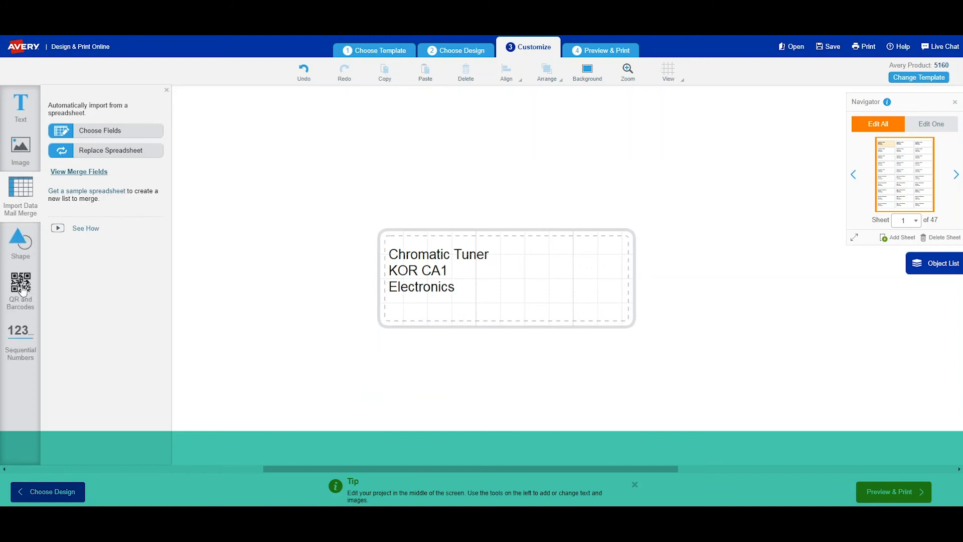
left_click(20, 284)
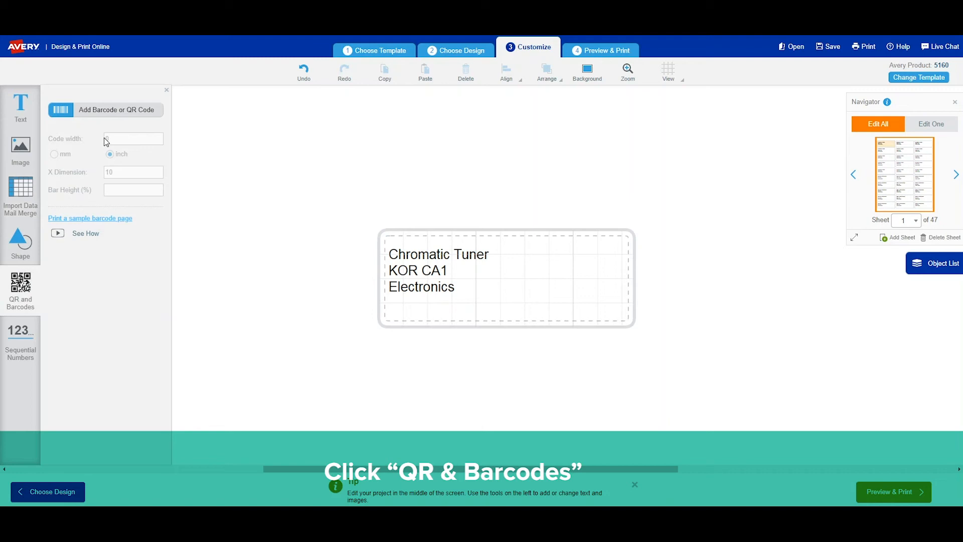
left_click(116, 109)
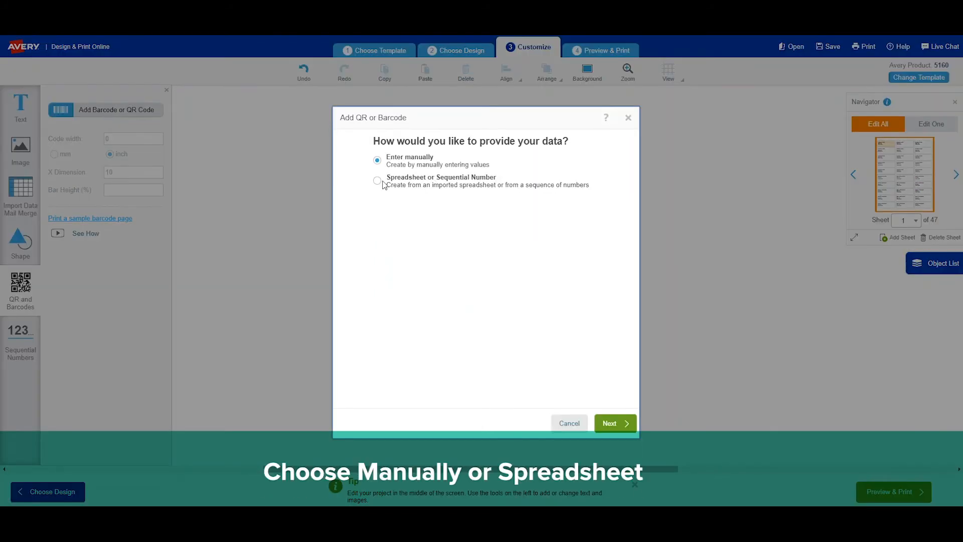
left_click(377, 180)
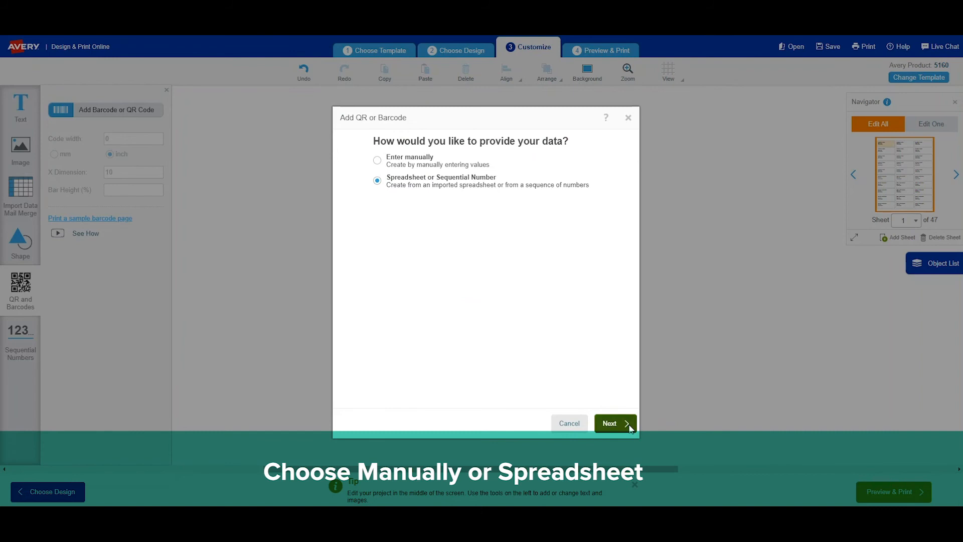
Feed the spreadsheet's barcode column into the barcode value and place it on the label.
left_click(615, 423)
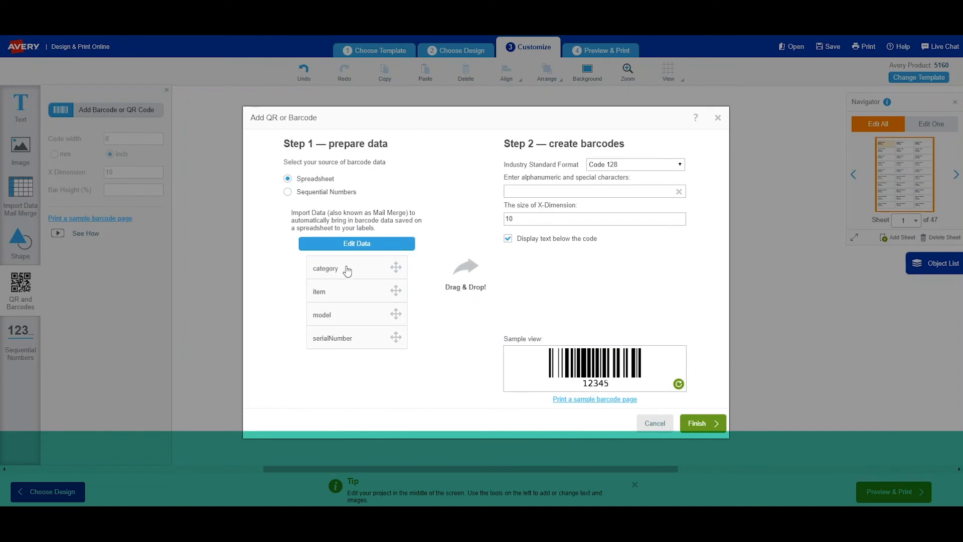
mouse_move(356, 243)
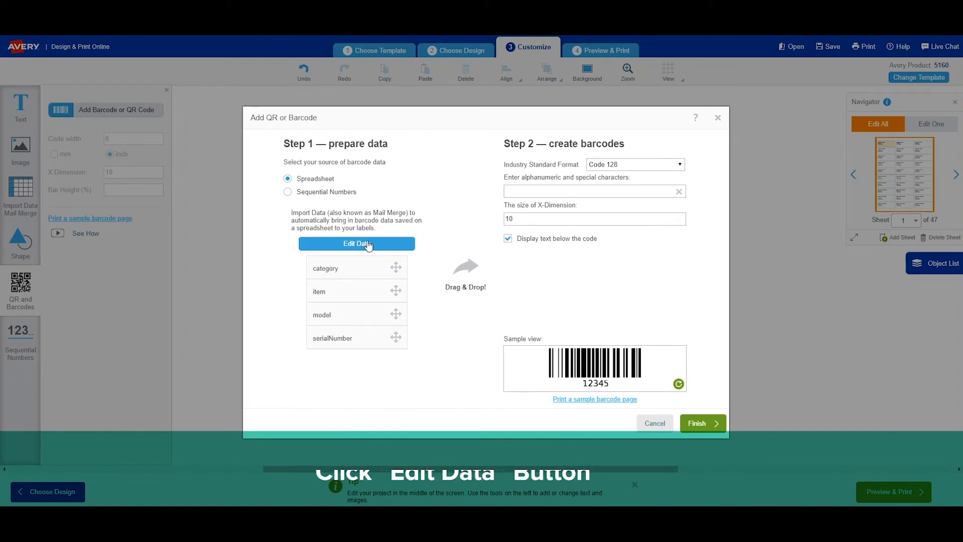
left_click(356, 243)
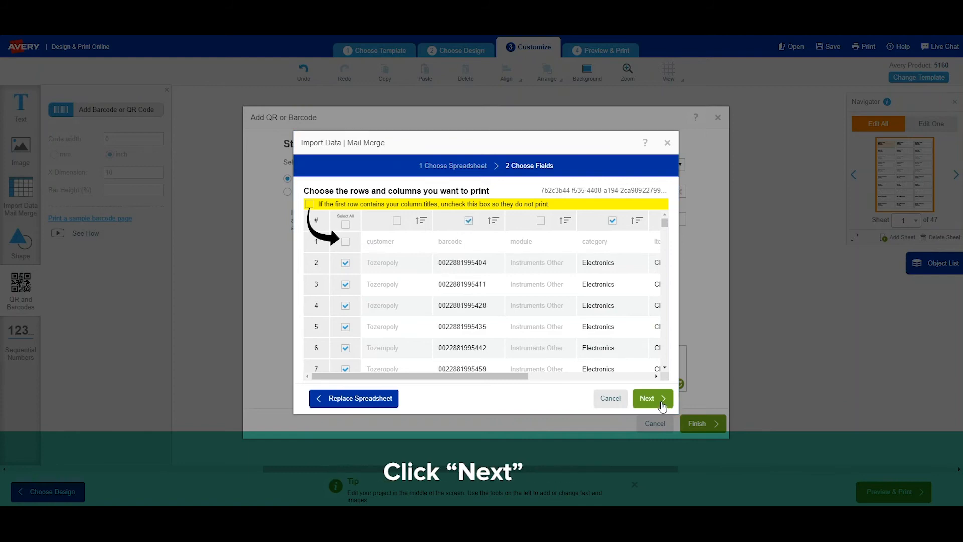
left_click(648, 399)
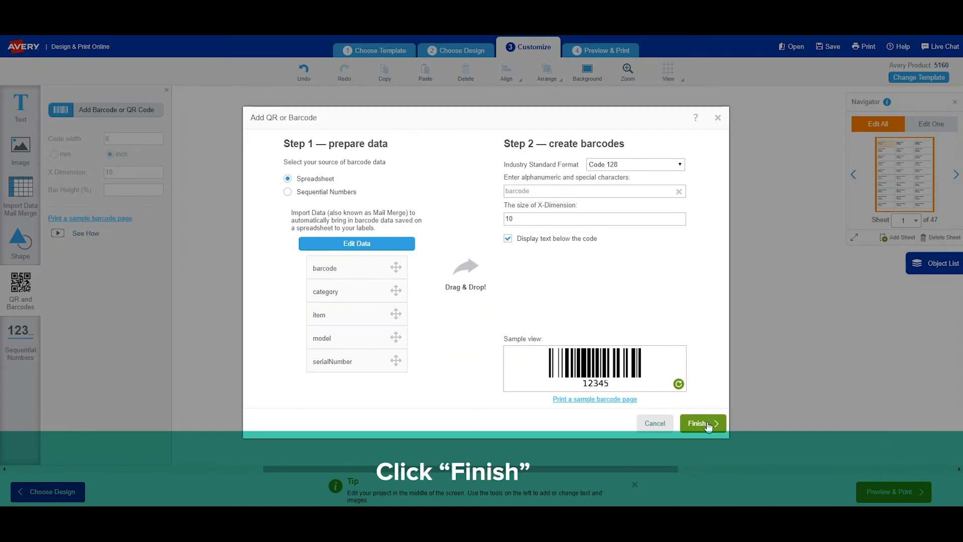
left_click(699, 422)
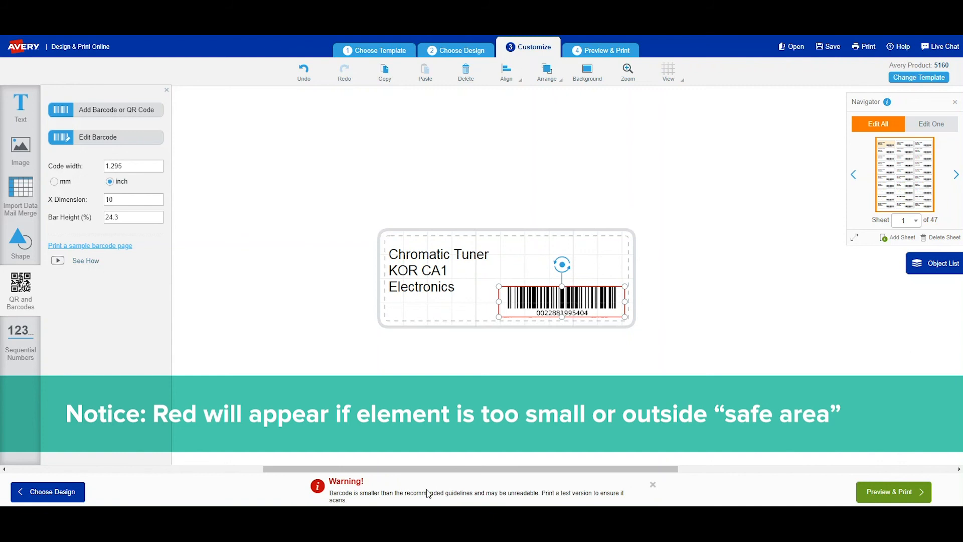
mouse_move(623, 497)
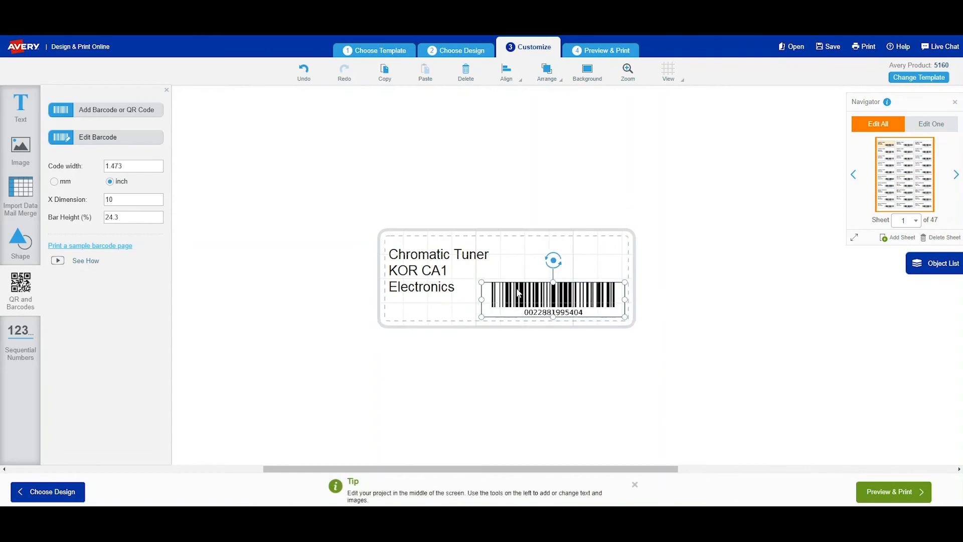
Add a bold red 'School Name Here' line beneath Electronics in the label text.
left_click(942, 264)
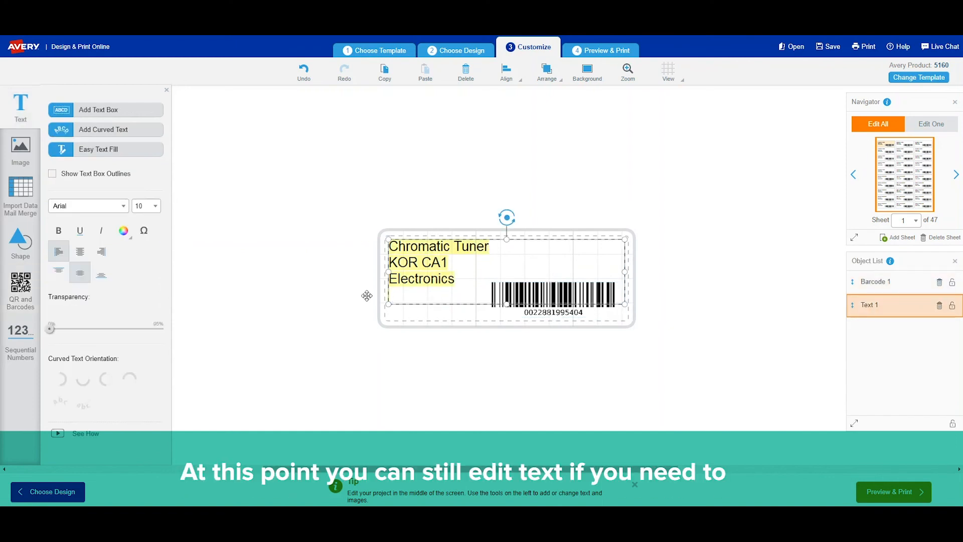
mouse_move(514, 315)
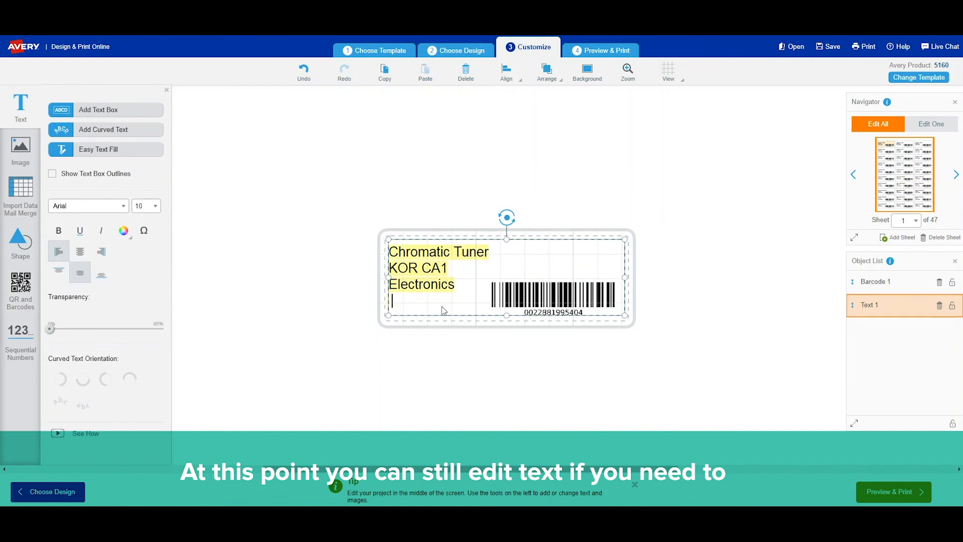
type("School Name Here")
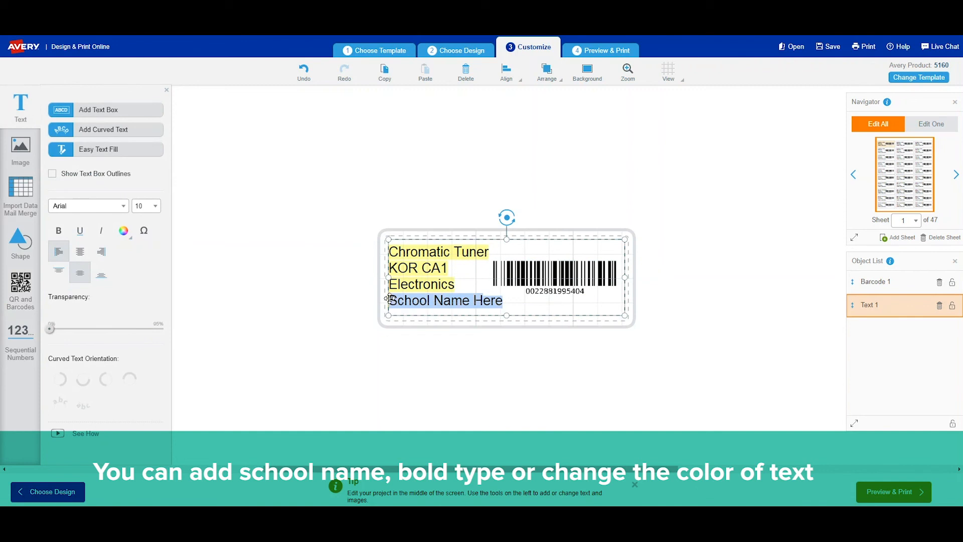
left_click(59, 231)
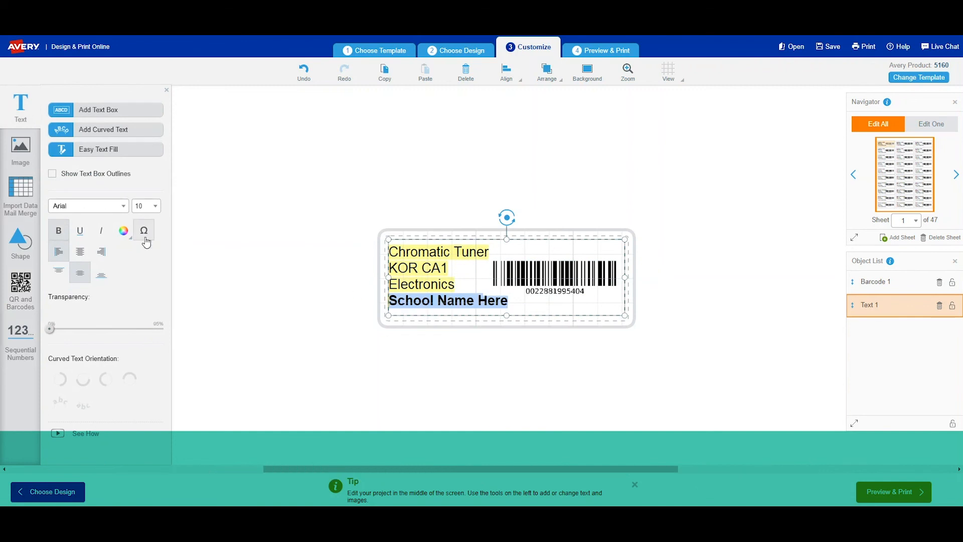
left_click(122, 230)
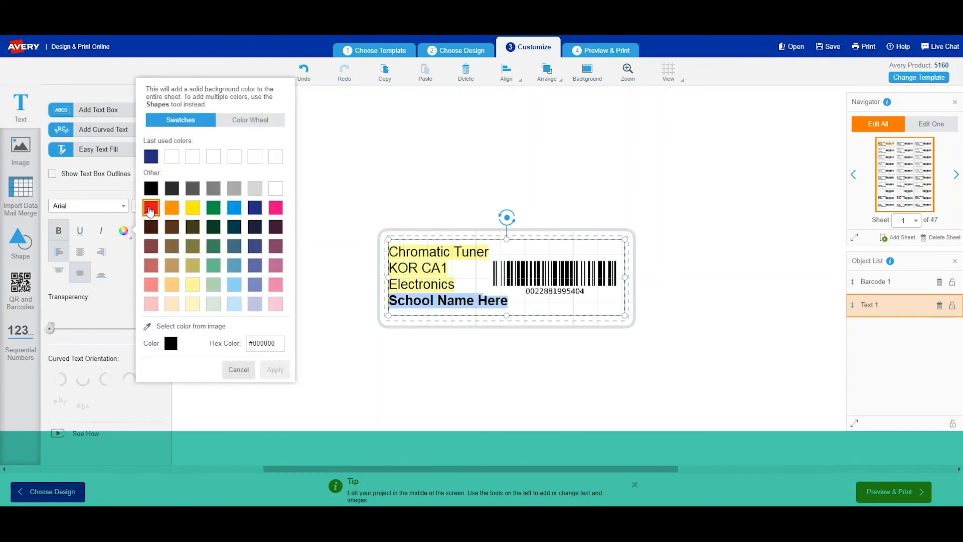
left_click(151, 208)
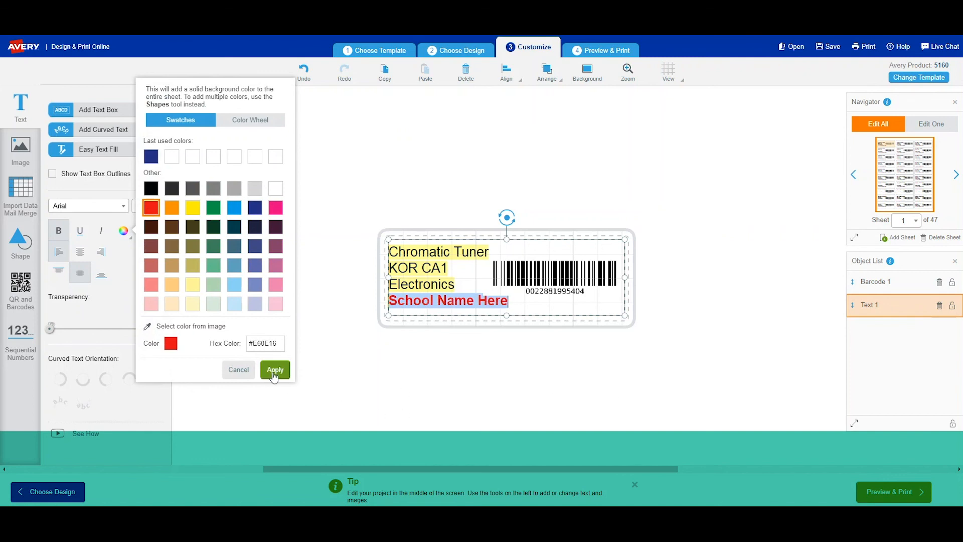
left_click(275, 369)
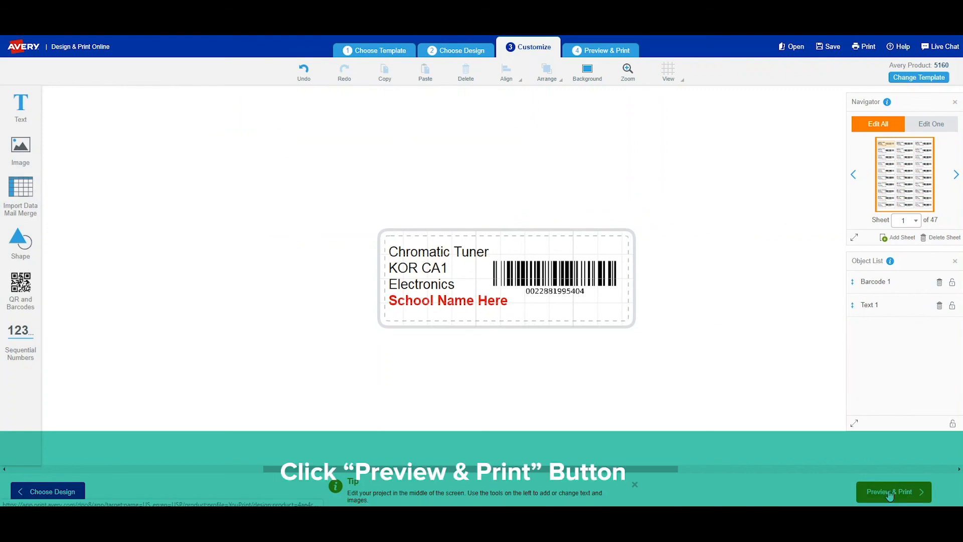
Preview the full label sheets and show the fourth sheet.
left_click(889, 492)
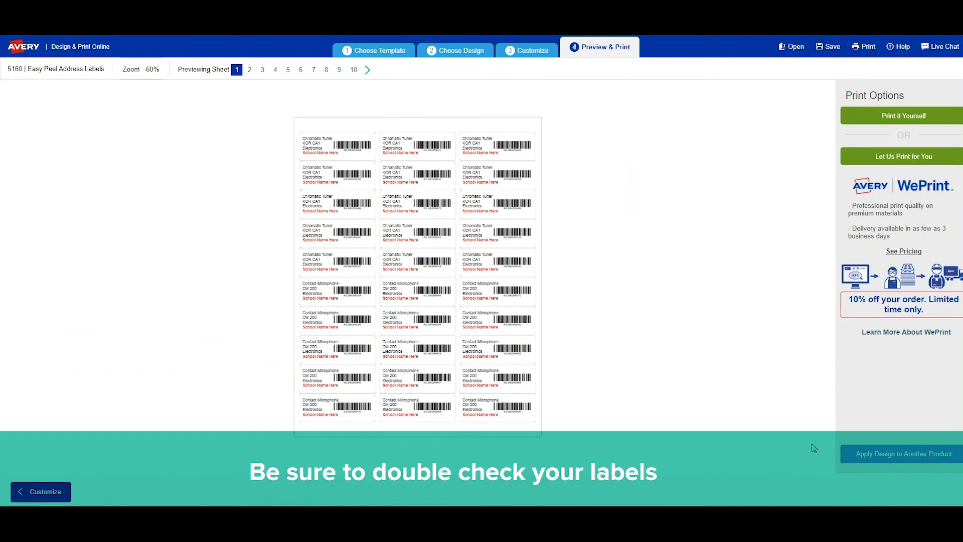
mouse_move(492, 444)
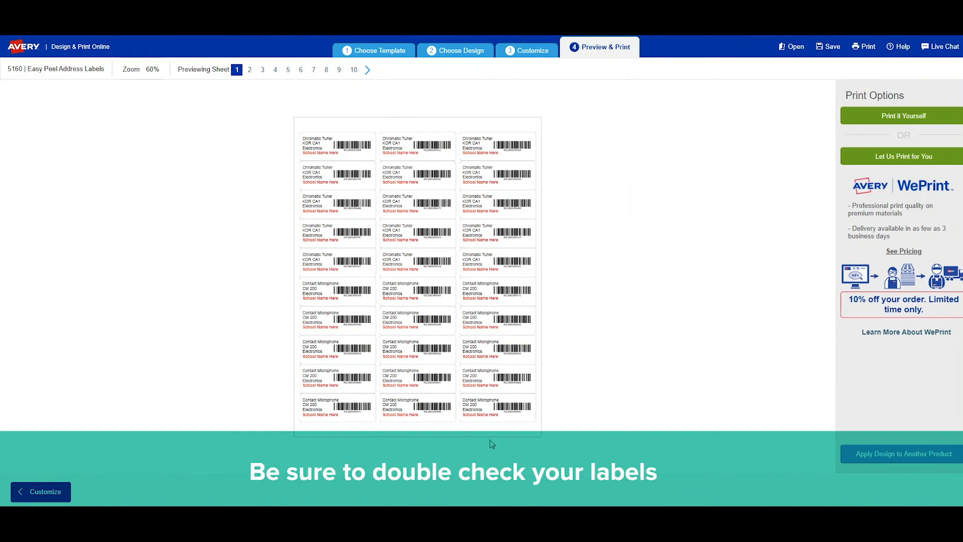
mouse_move(576, 298)
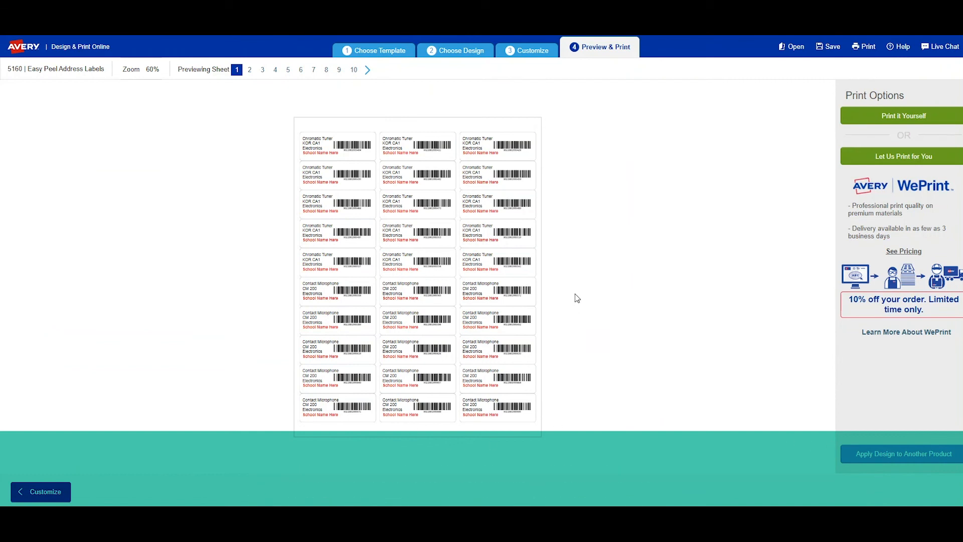
mouse_move(936, 109)
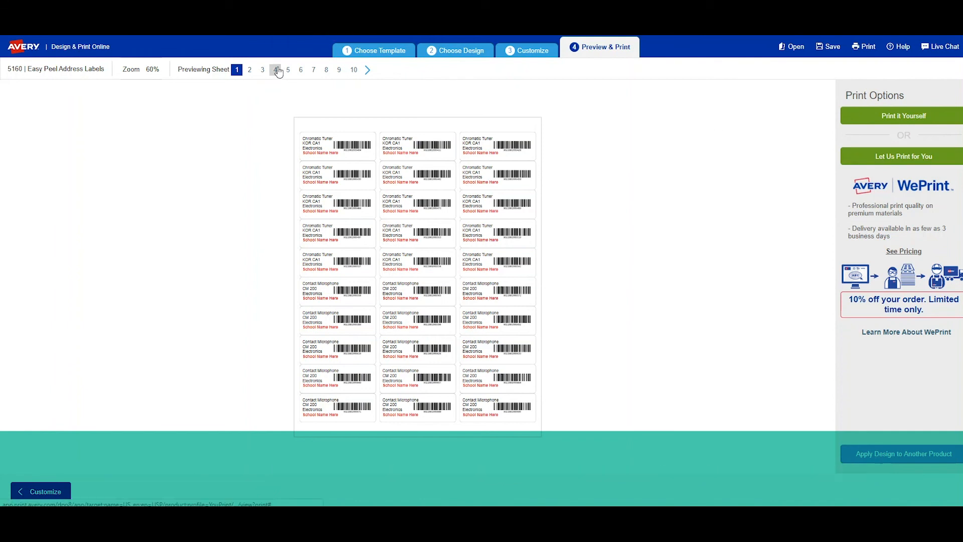
left_click(274, 69)
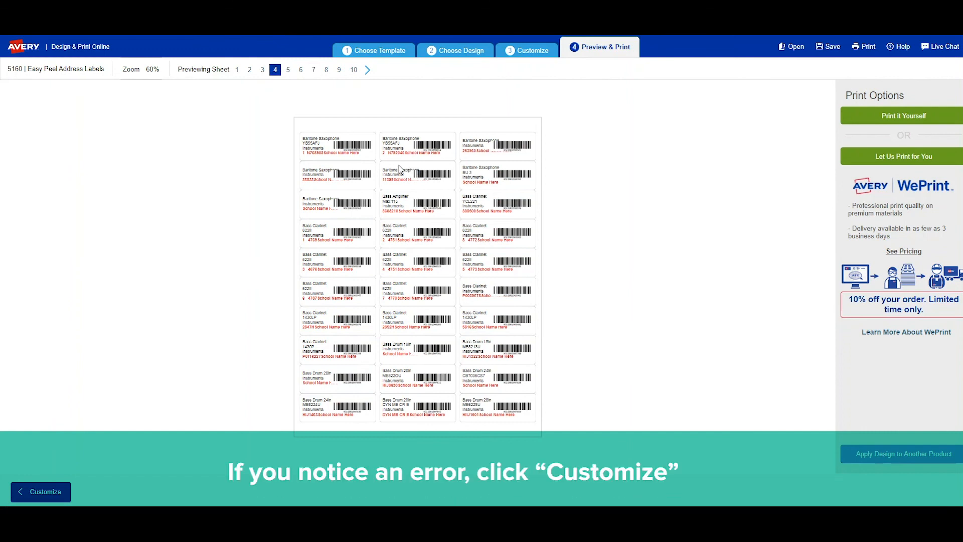
mouse_move(40, 478)
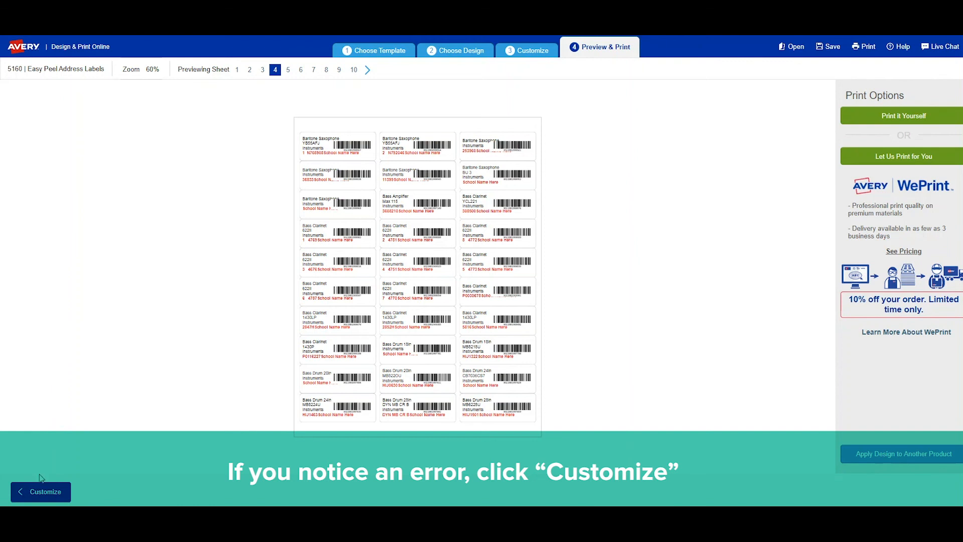
Return to Customize and reopen the Chromatic Tuner label text for resizing.
left_click(41, 492)
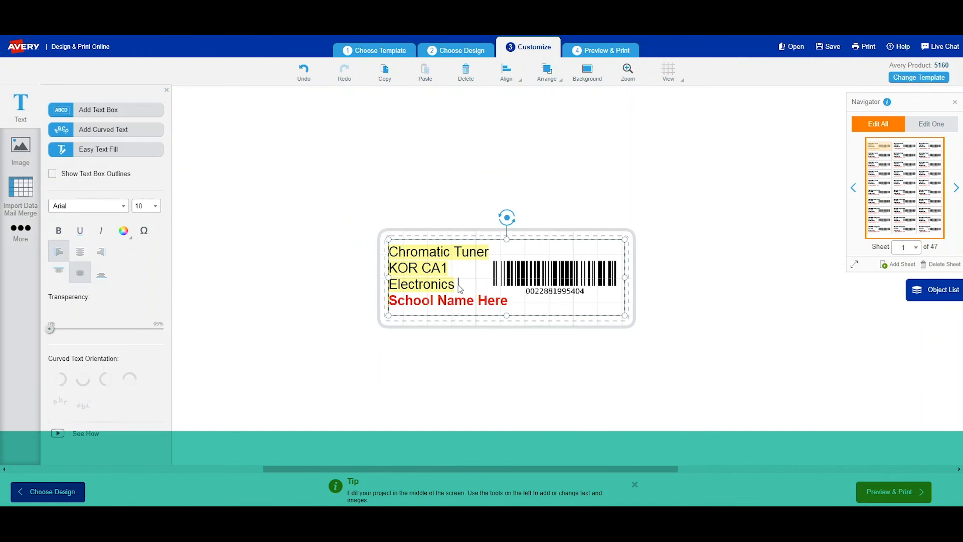
left_click(157, 204)
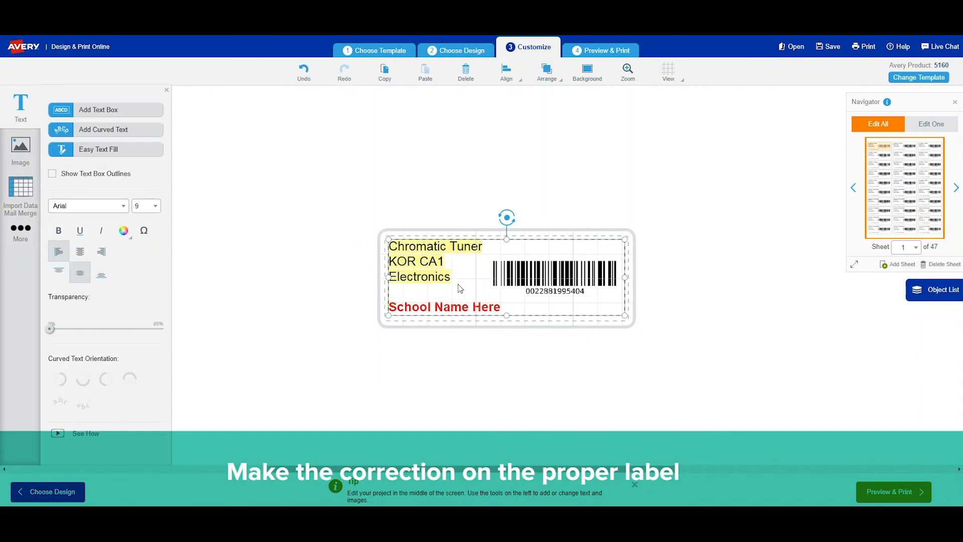
left_click(555, 273)
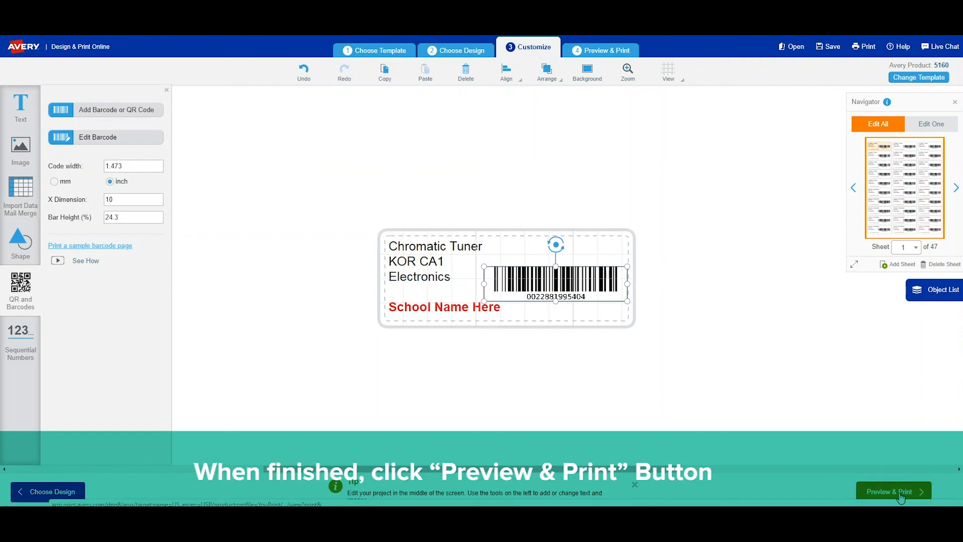
Preview the corrected sheets again, paging to sheet 4 then sheet 6 of Bb Clarinet and Trumpet labels.
left_click(892, 492)
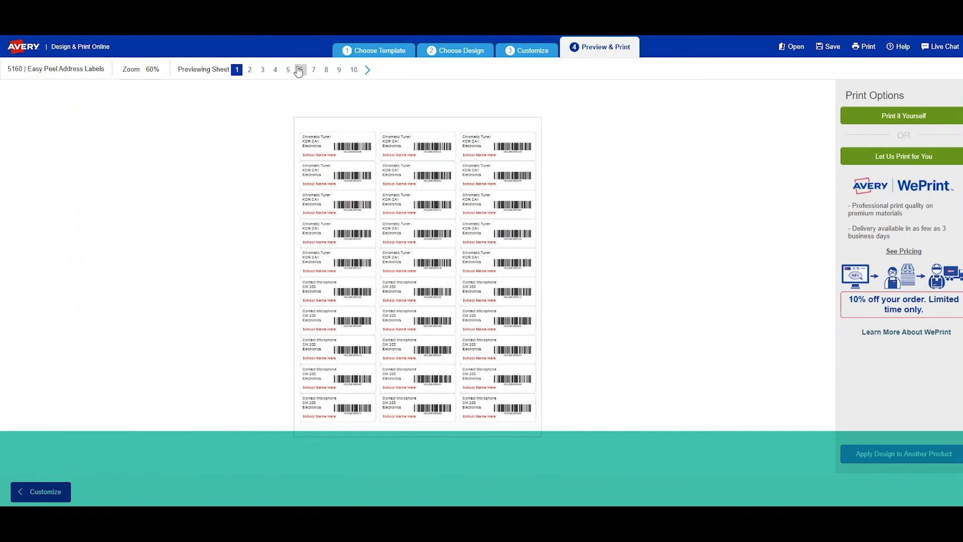
left_click(275, 70)
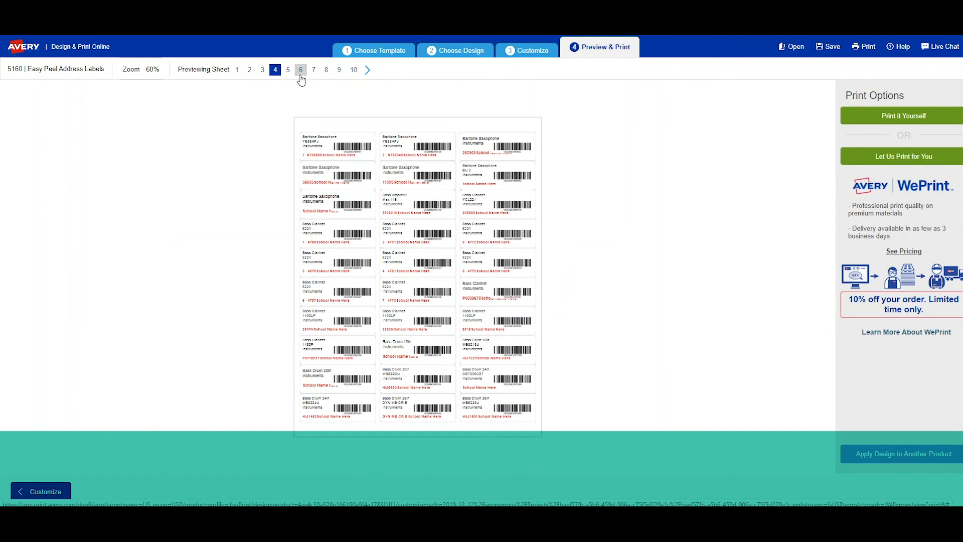
left_click(300, 70)
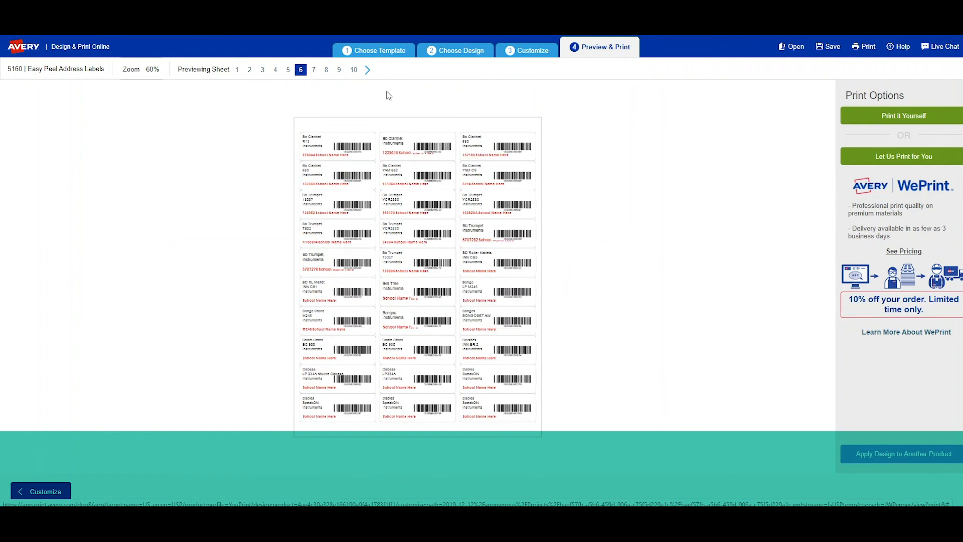
mouse_move(637, 377)
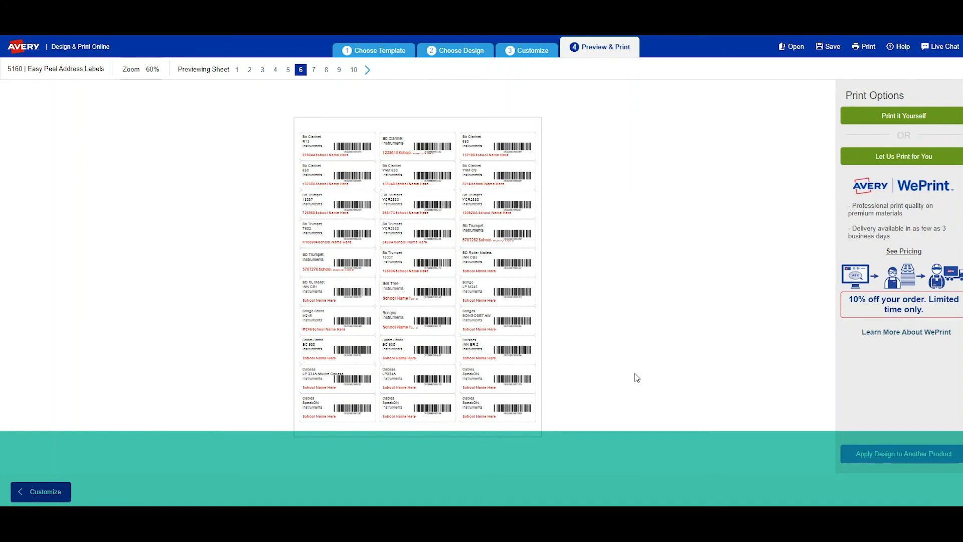